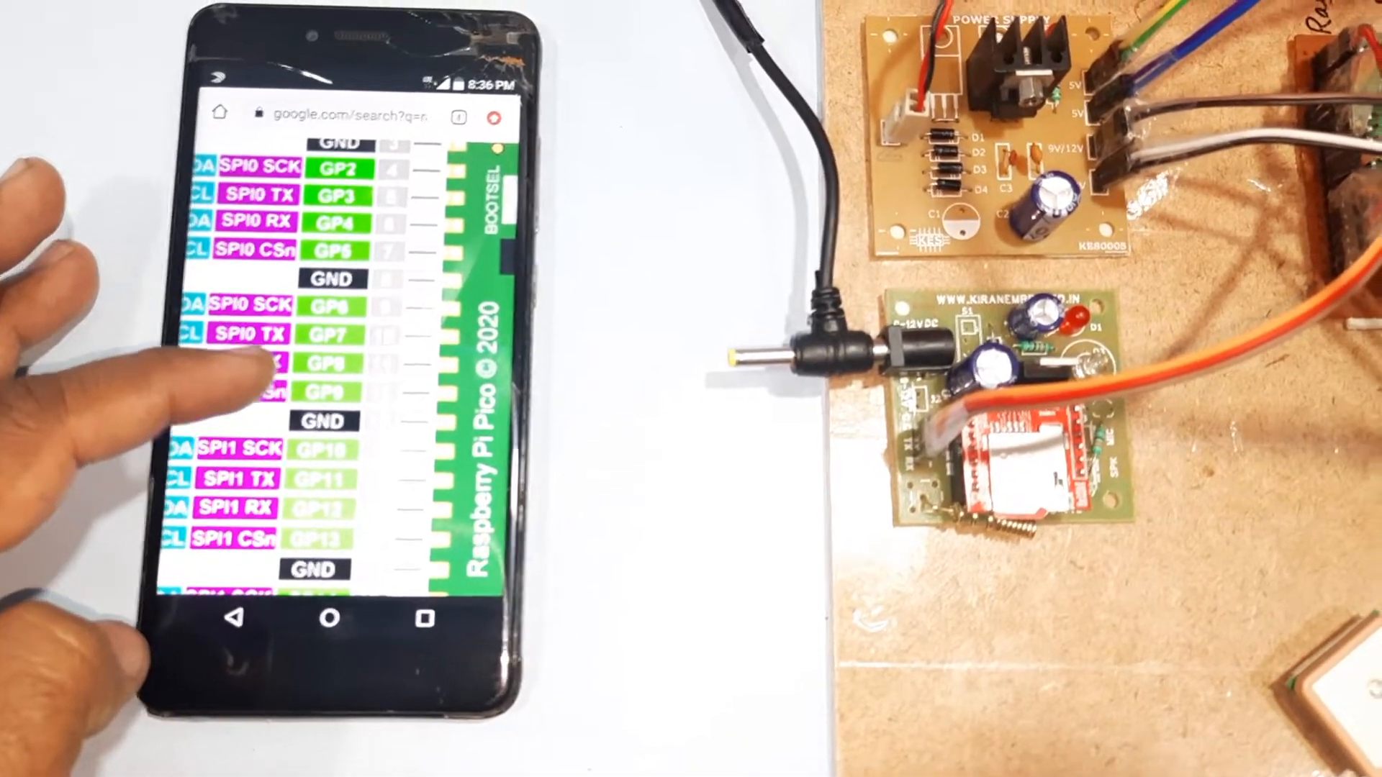
scroll("down", 3)
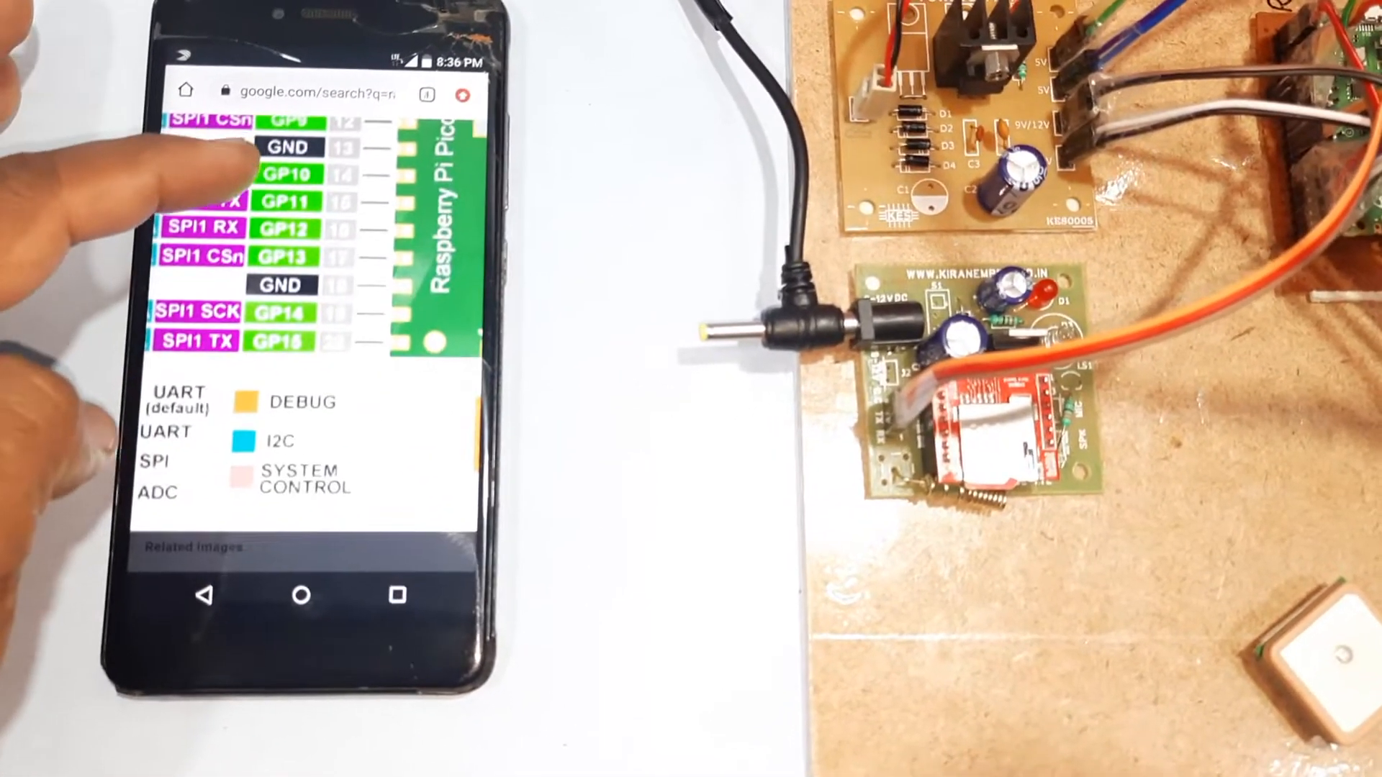